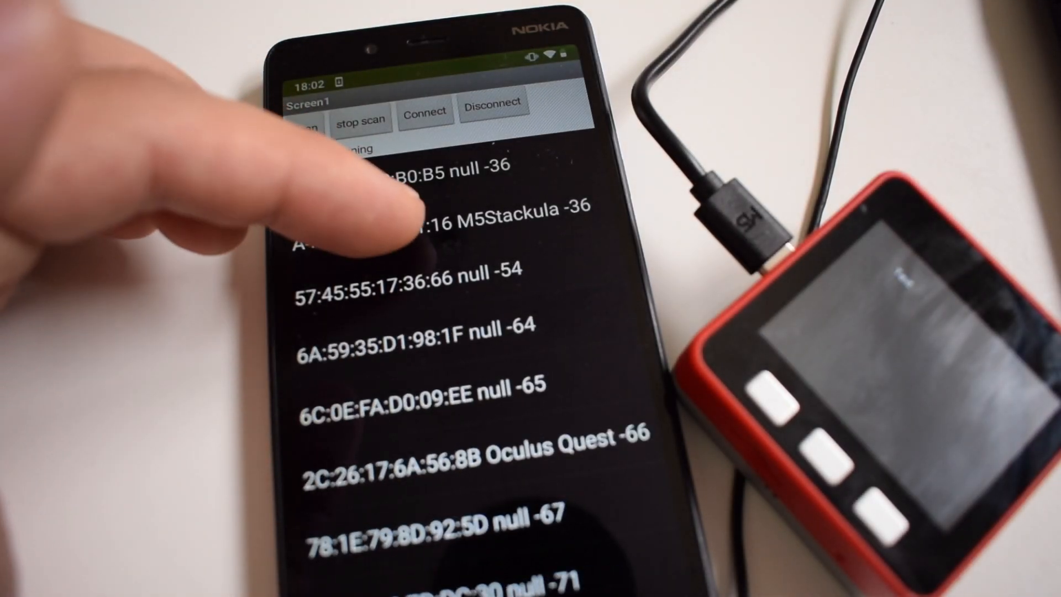
Stop the BLE scan so the M5Stackula device can be selected from the list.
left_click(420, 217)
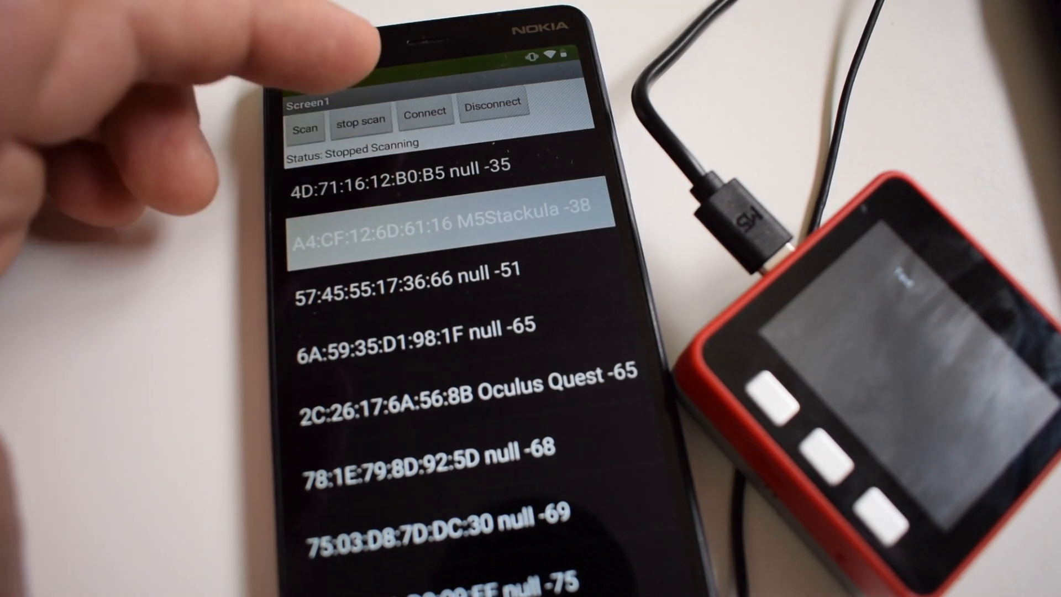